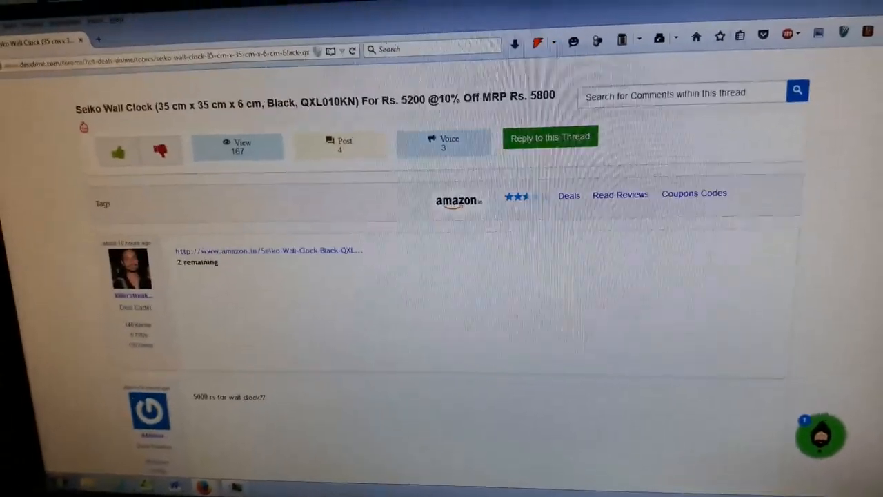
scroll(up, 3)
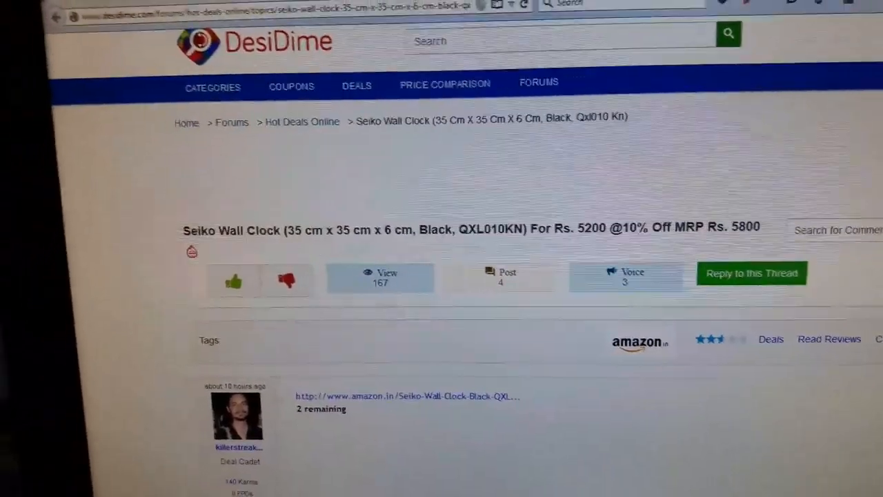
scroll(up, 3)
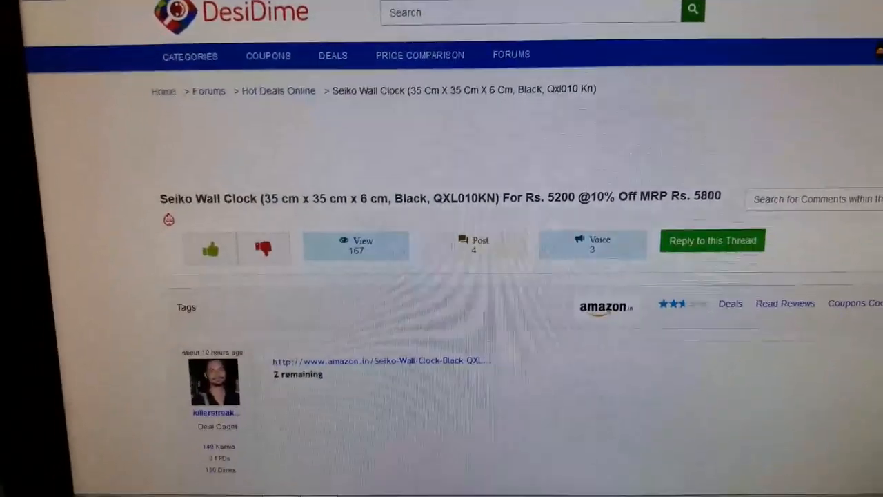
scroll(down, 3)
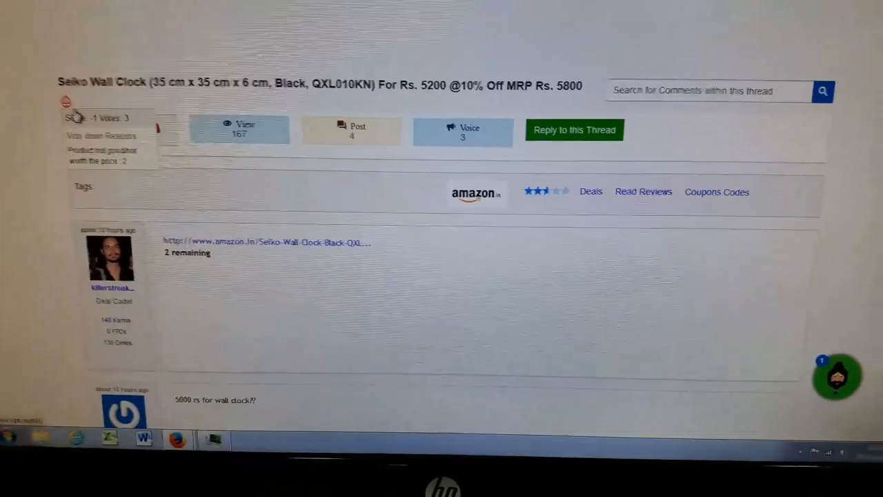